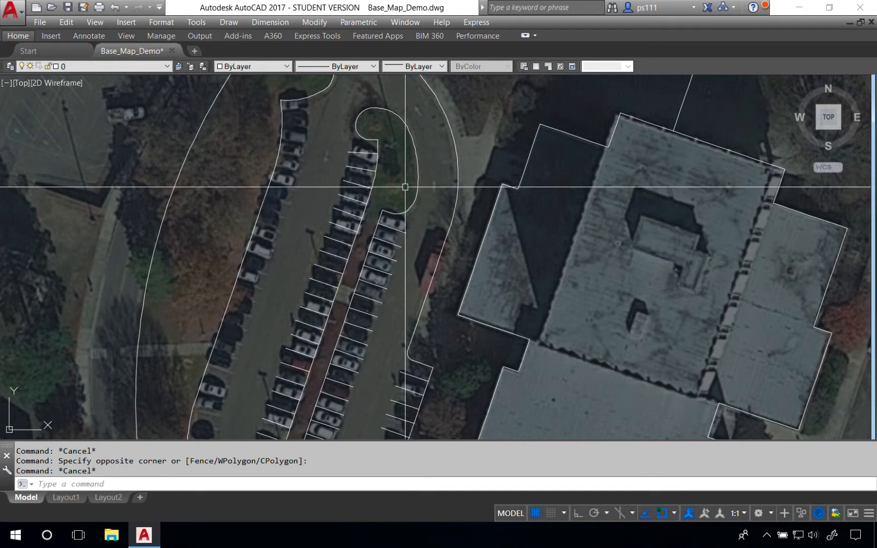
mouse_move(440, 195)
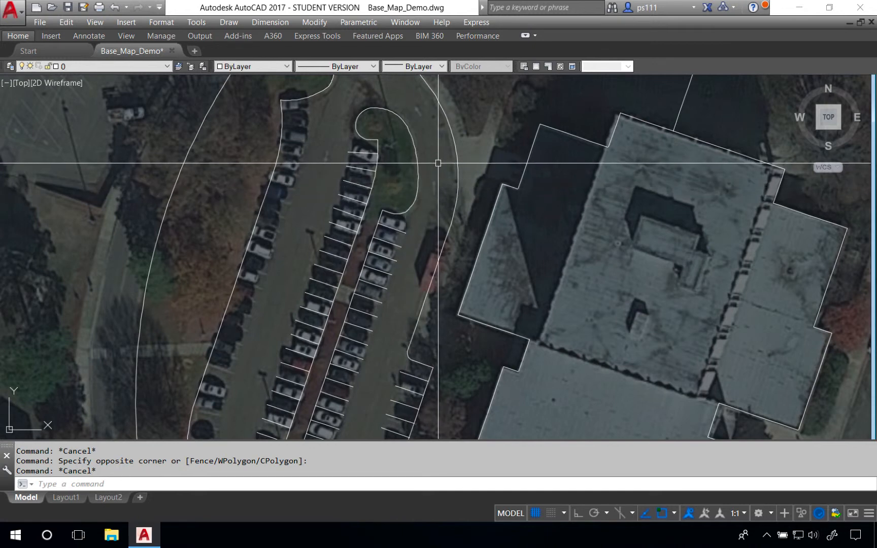
mouse_move(410, 133)
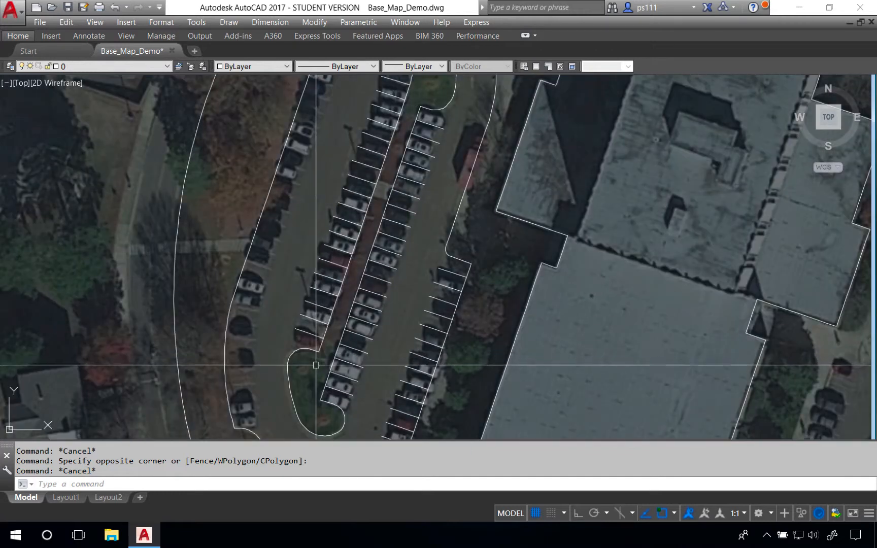
mouse_move(331, 430)
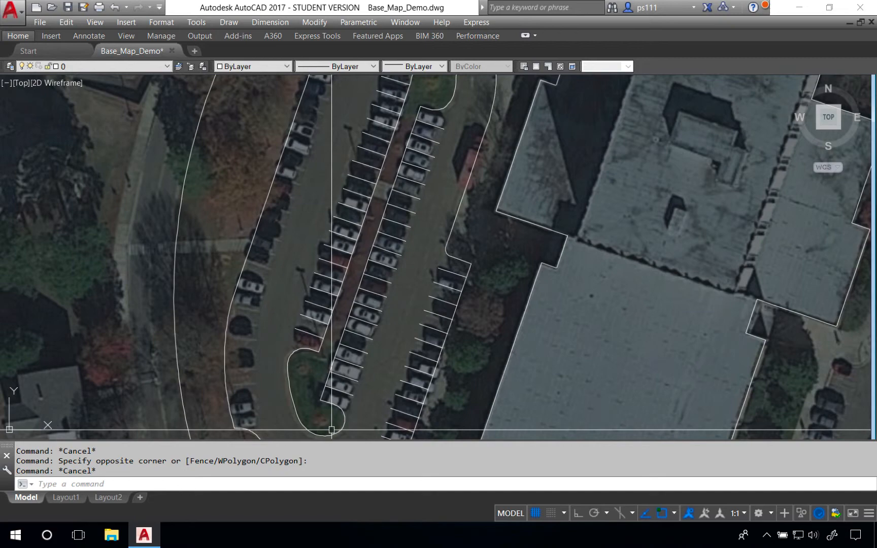
mouse_move(478, 147)
text(6")
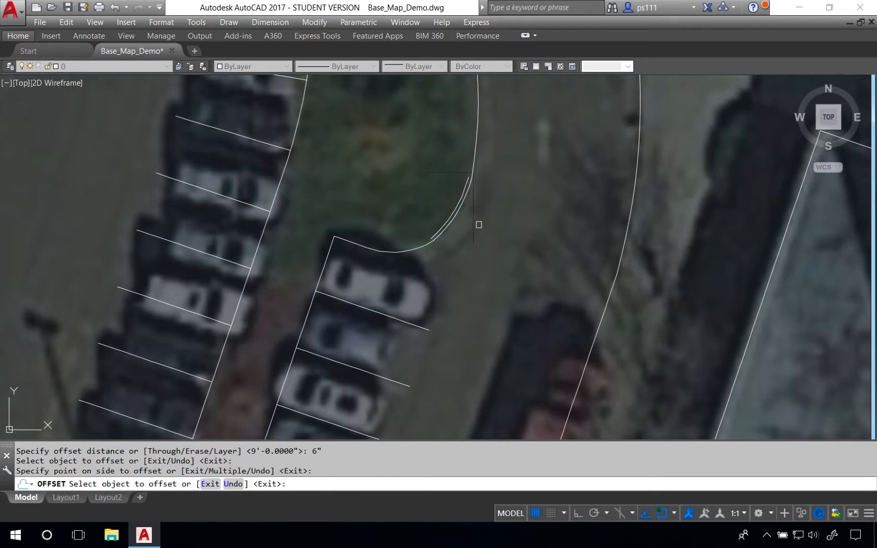
- Finish the 6-inch and 18-inch trial offsets of the island end arc
key(Escape)
text(18")
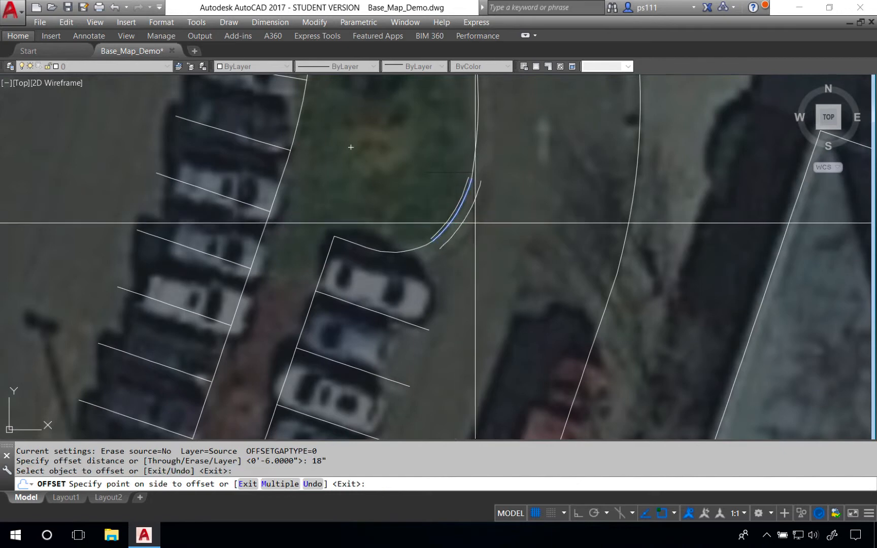
key(Escape)
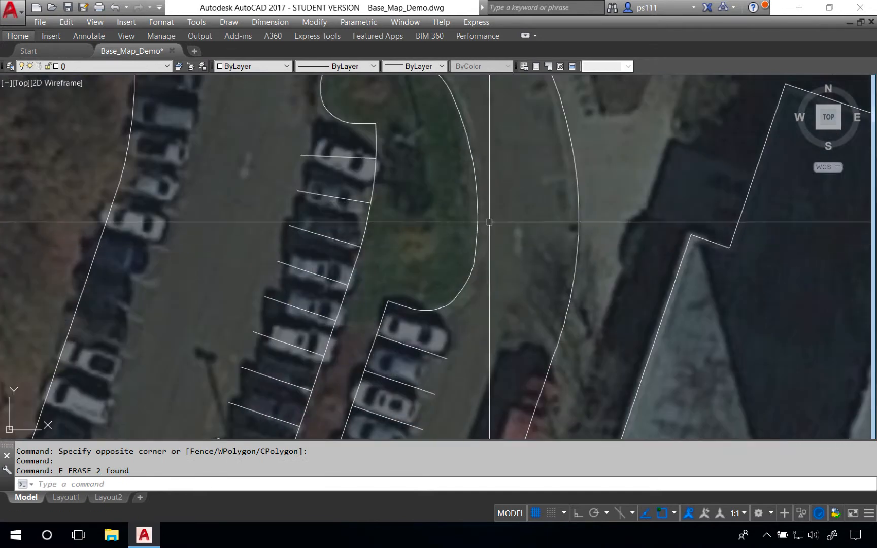
- Start PEDIT (PE) to convert the island curb line into a polyline
text(PE)
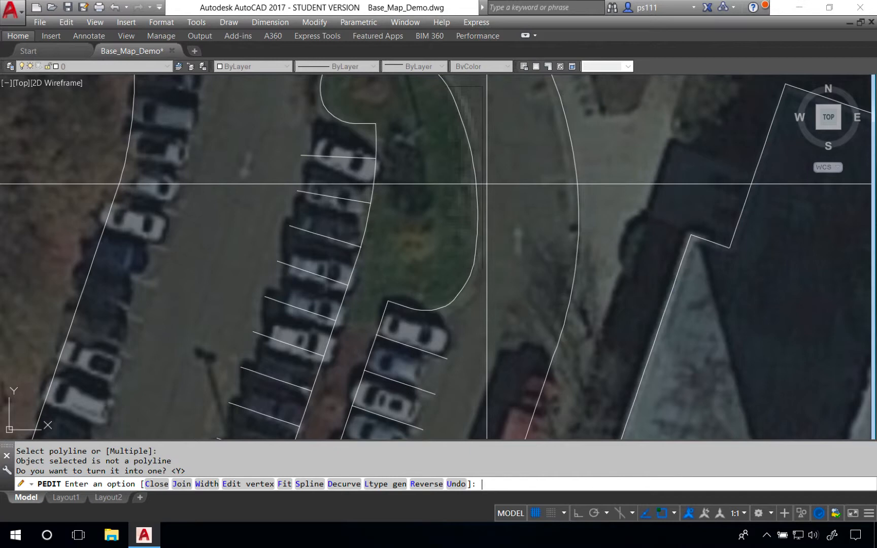
- Join the curb's separate lines and arcs into one polyline
text(j)
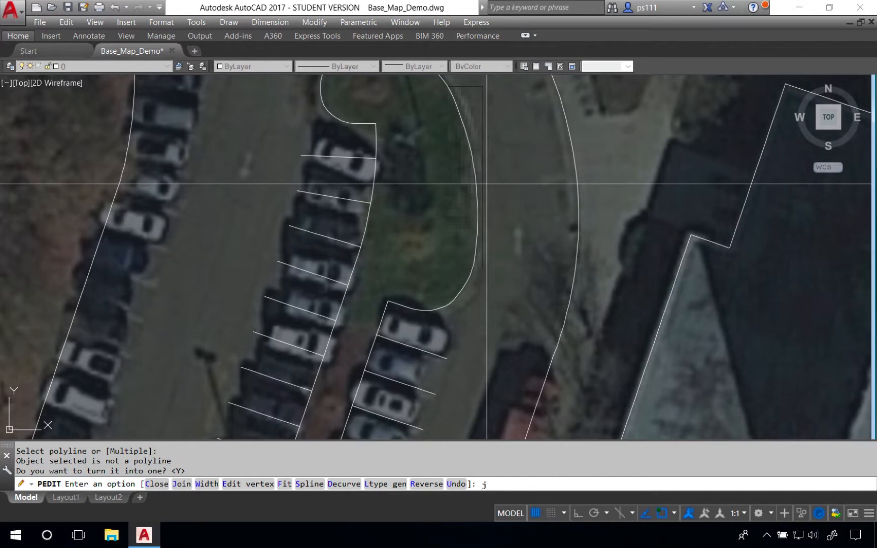
key(Return)
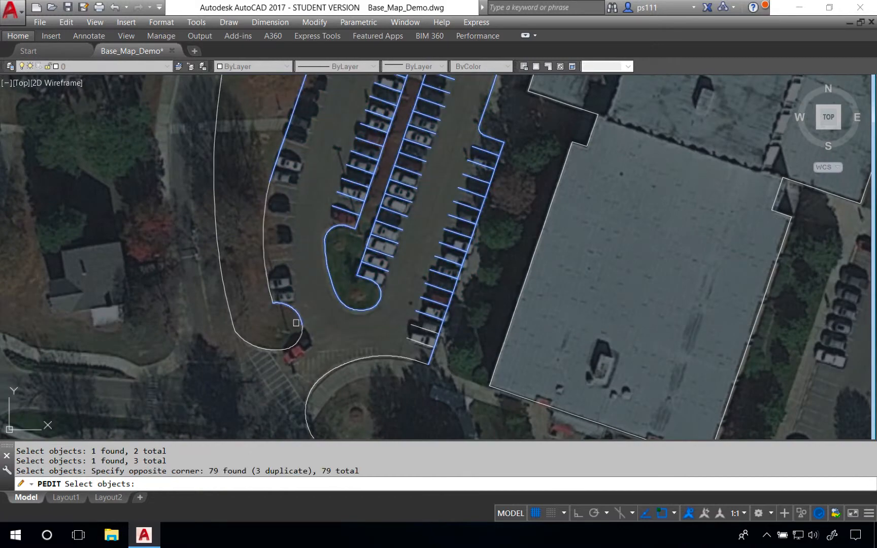
scroll(down, 3)
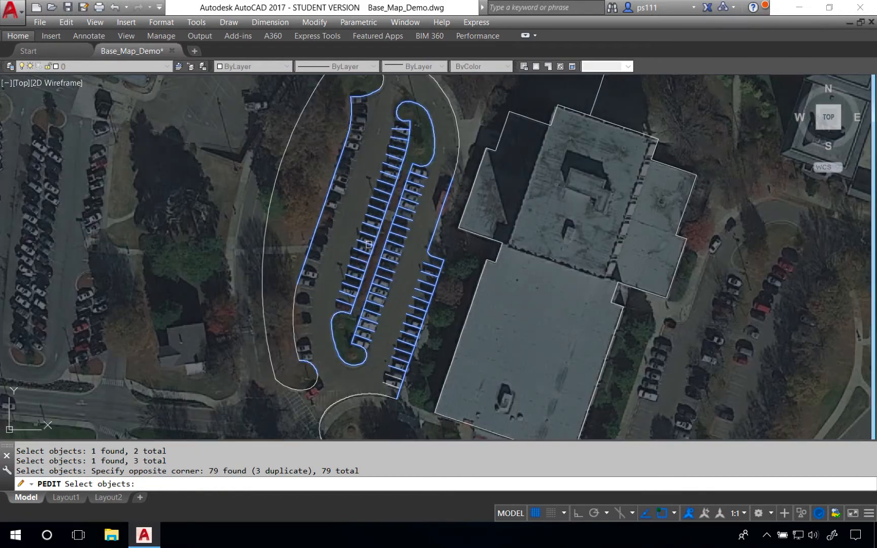
mouse_move(338, 323)
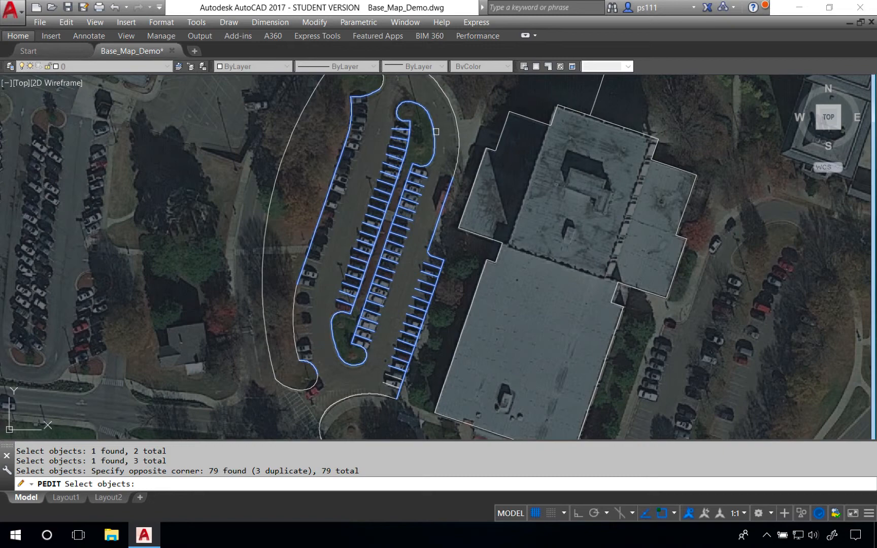
key(enter)
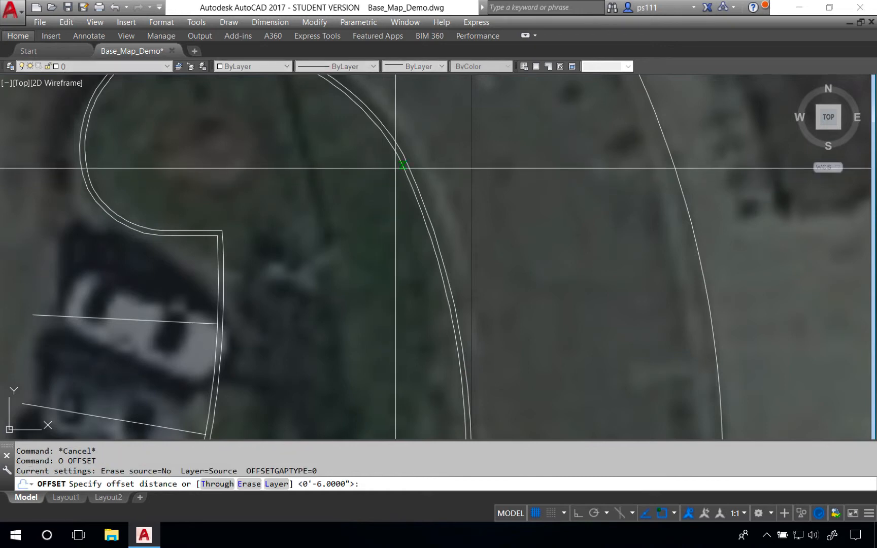
- Set an 18-inch distance for the offset of the joined curb polyline
text(18")
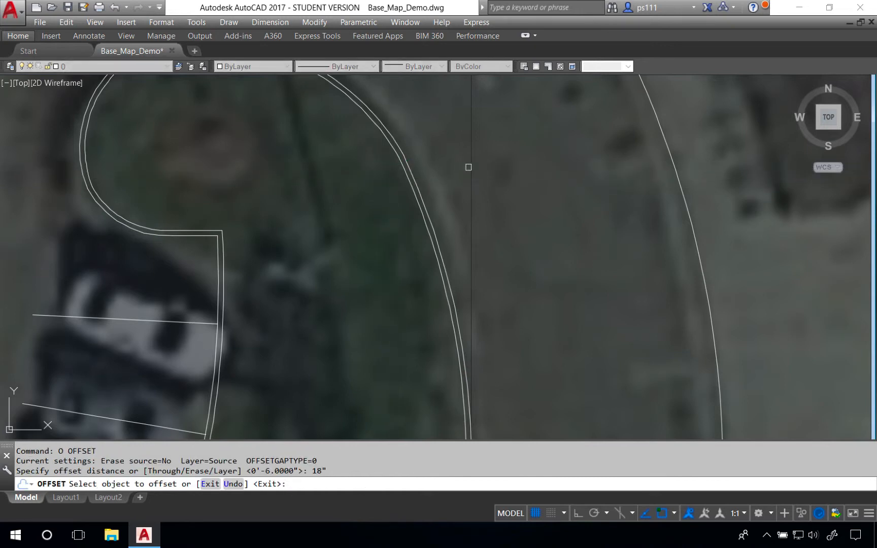